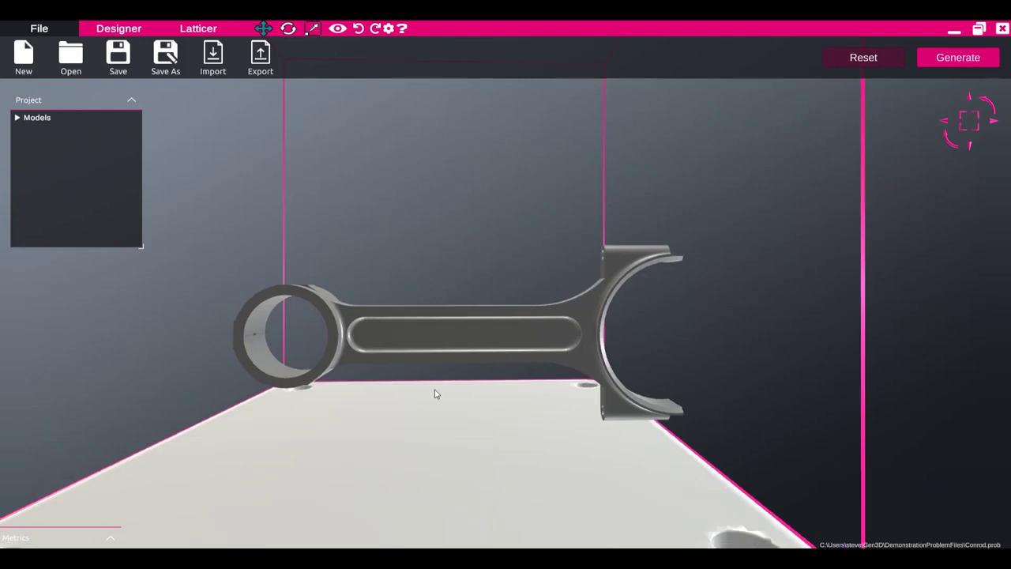
- Define the connecting rod's outer body and inner slot as Problem Components in the Designer tools
{"action": "left_click_drag", "start_coordinate": [436, 394], "coordinate": [411, 389]}
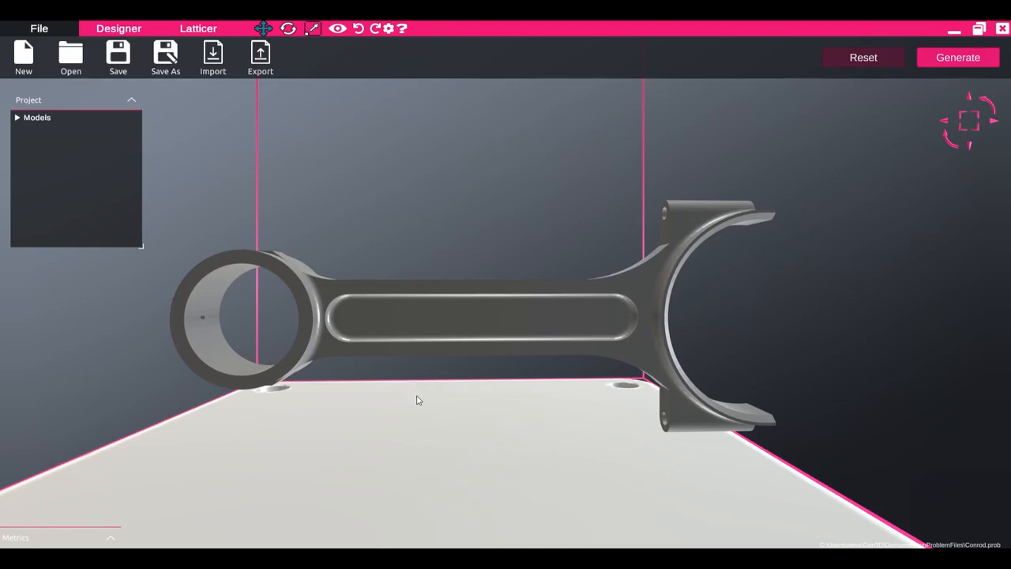
{"action": "mouse_move", "coordinate": [389, 401]}
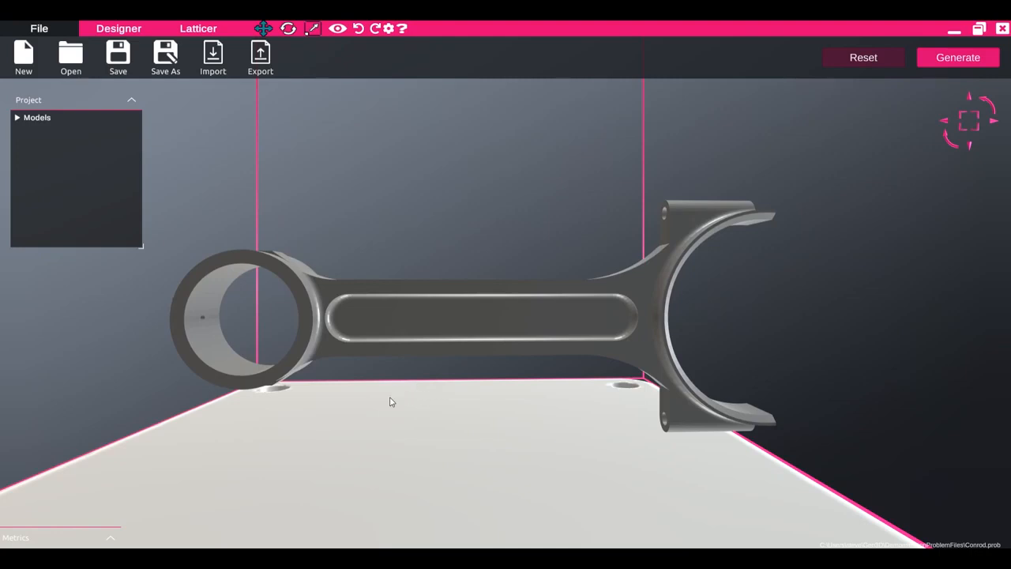
{"action": "mouse_move", "coordinate": [325, 414]}
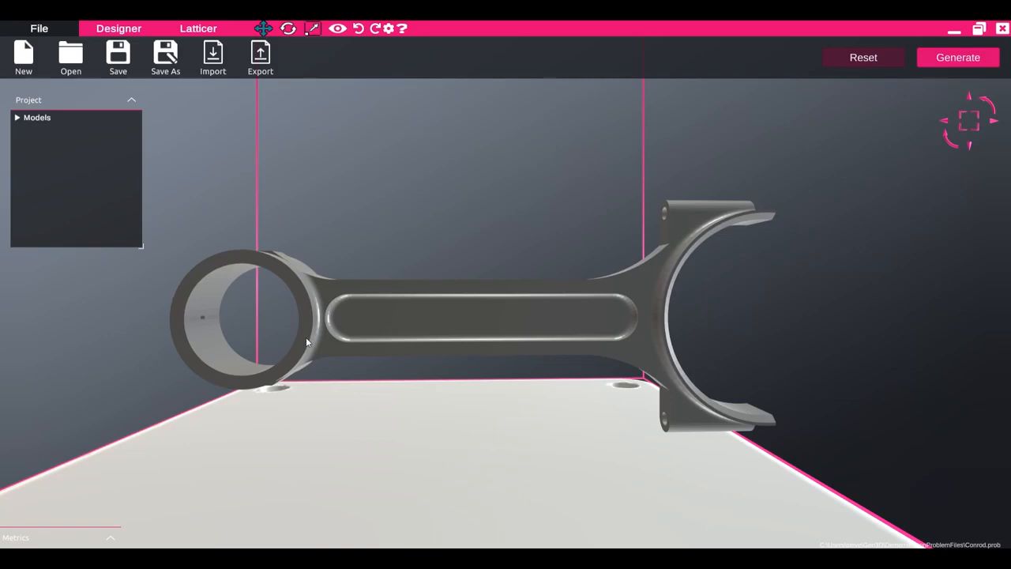
{"action": "left_click", "coordinate": [305, 344]}
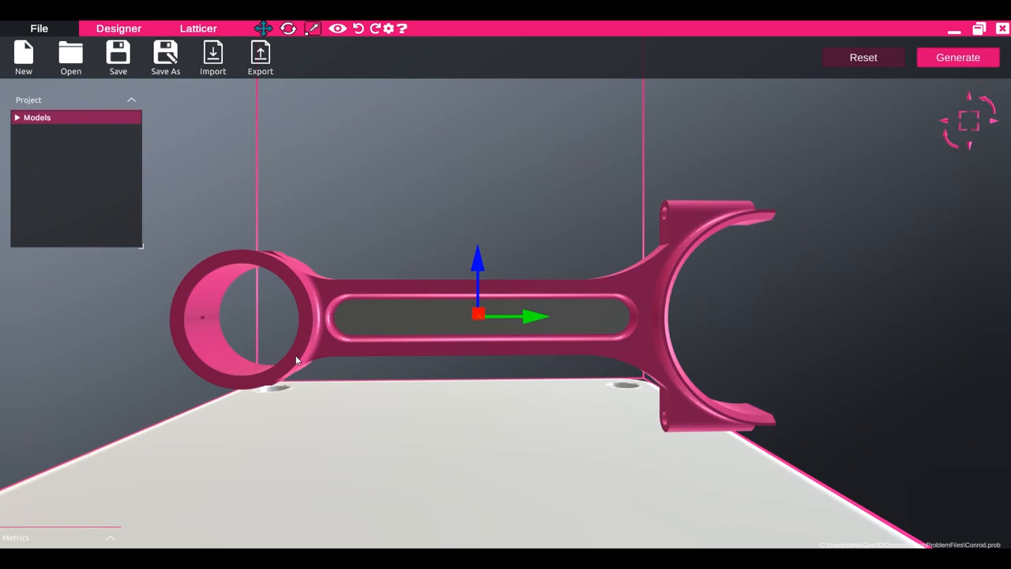
{"action": "mouse_move", "coordinate": [397, 403]}
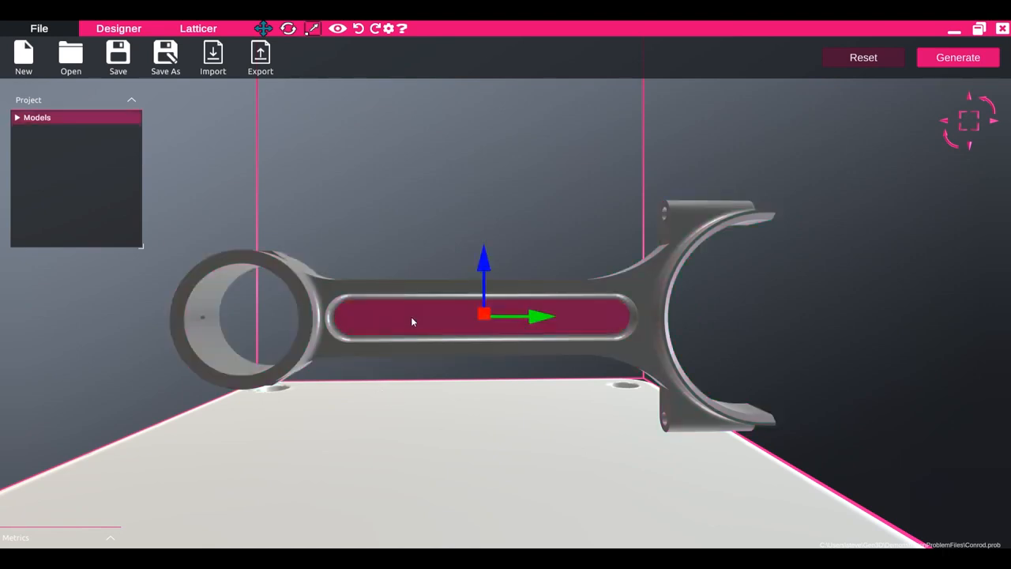
{"action": "mouse_move", "coordinate": [420, 335]}
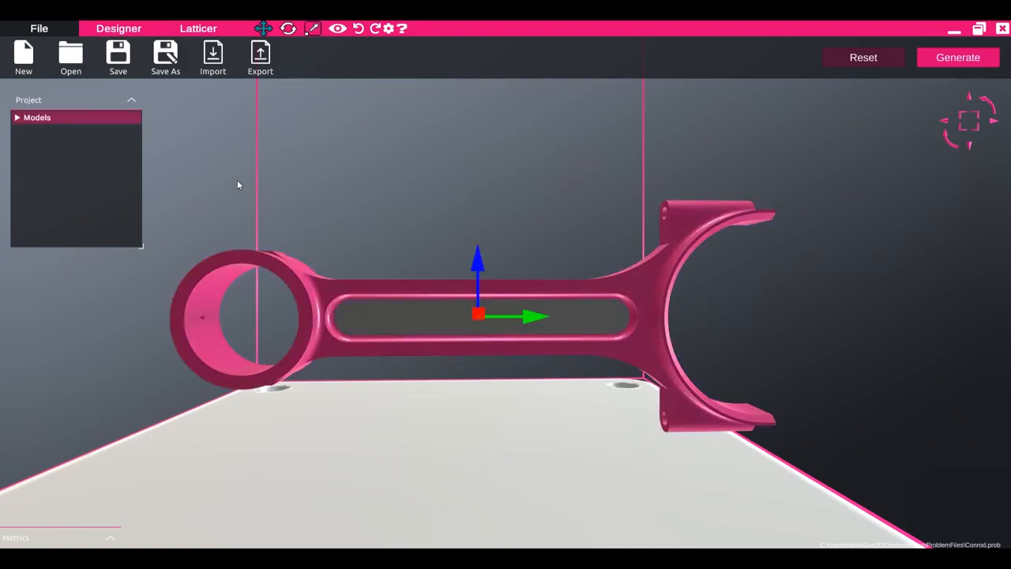
{"action": "left_click", "coordinate": [117, 29]}
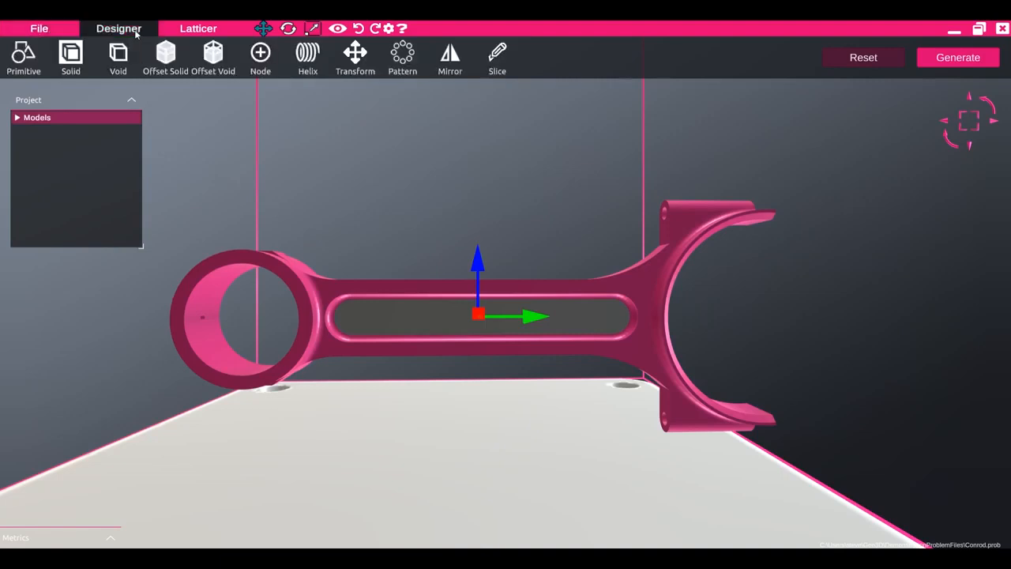
{"action": "left_click", "coordinate": [70, 55]}
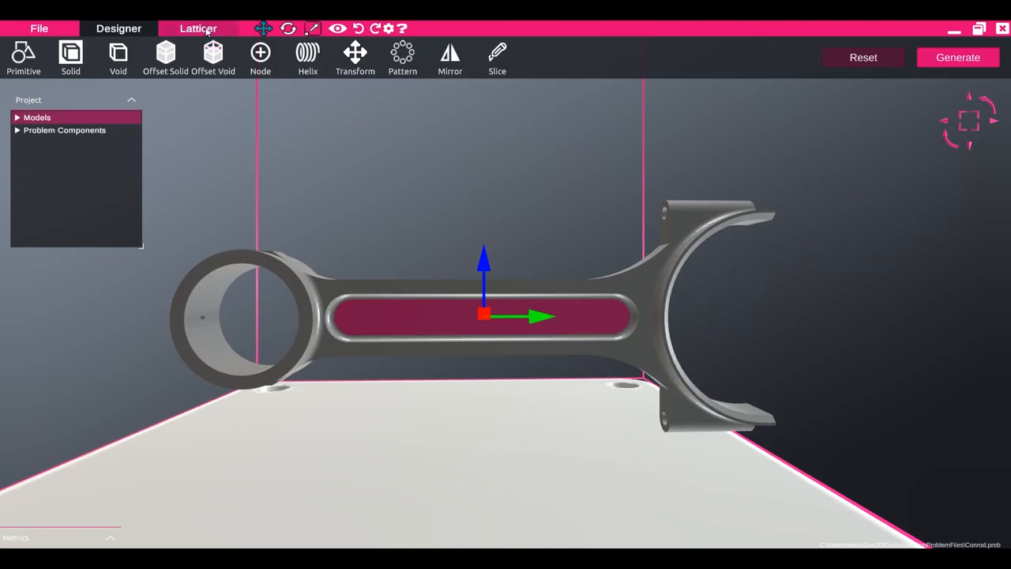
- Assign a Gyroid lattice to the inner slot with 3 mm cell size in X and Y via the Latticer
{"action": "left_click", "coordinate": [197, 29]}
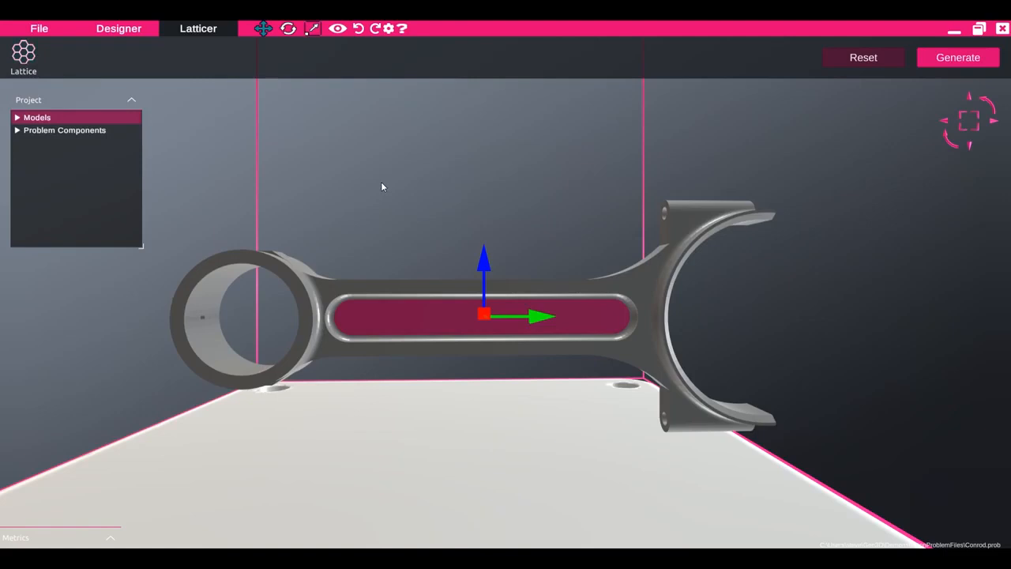
{"action": "left_click", "coordinate": [18, 129]}
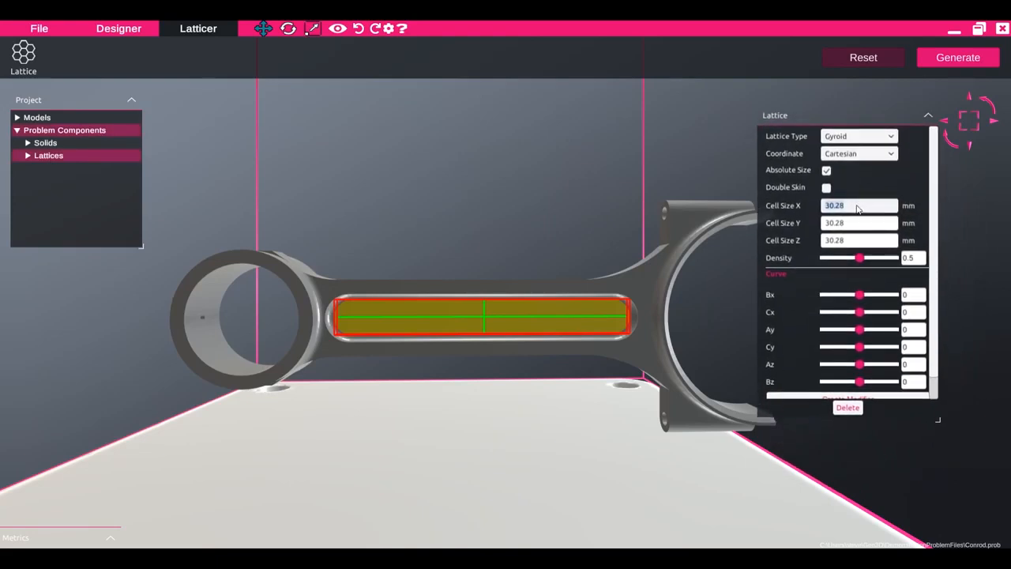
{"action": "type", "text": "3"}
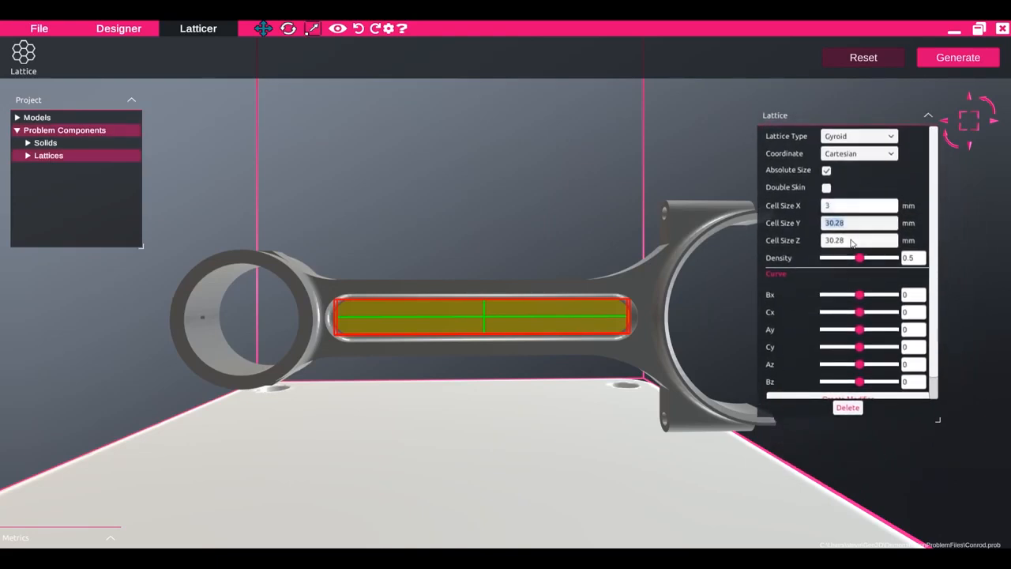
{"action": "type", "text": "3"}
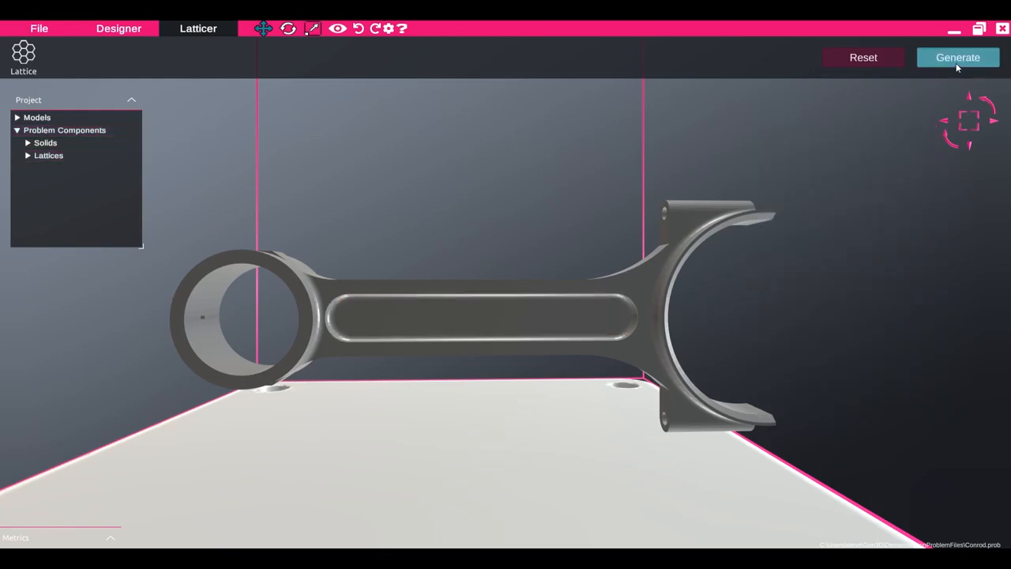
{"action": "mouse_move", "coordinate": [976, 65]}
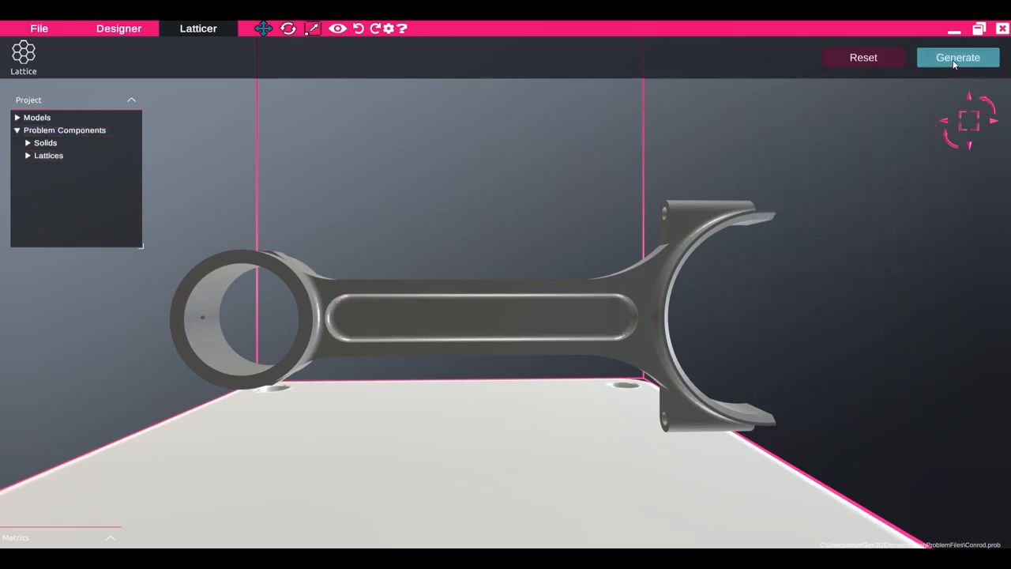
- Generate the rod and its lattice at 0.3 mm resolution
{"action": "left_click", "coordinate": [957, 57]}
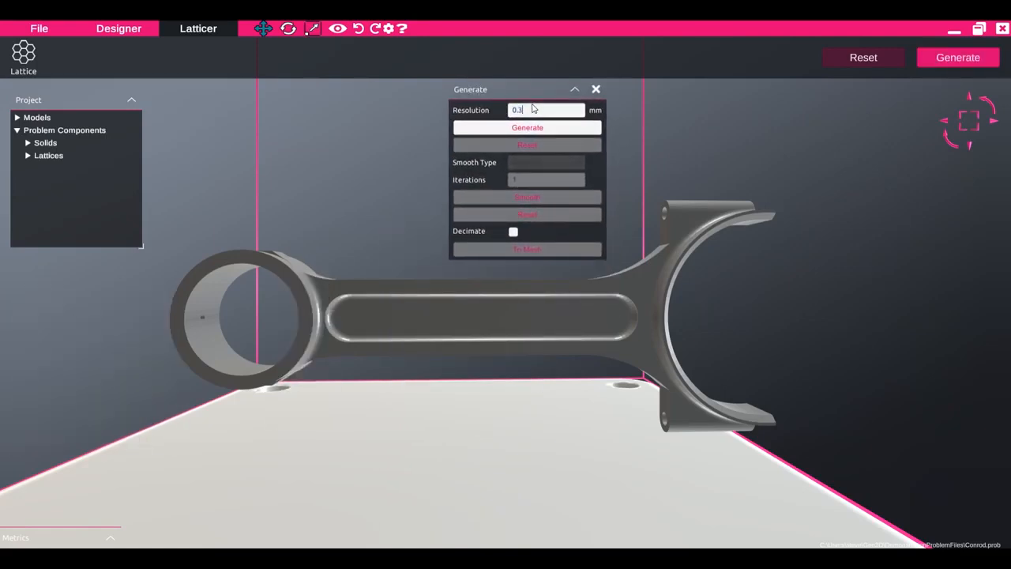
{"action": "left_click", "coordinate": [527, 127]}
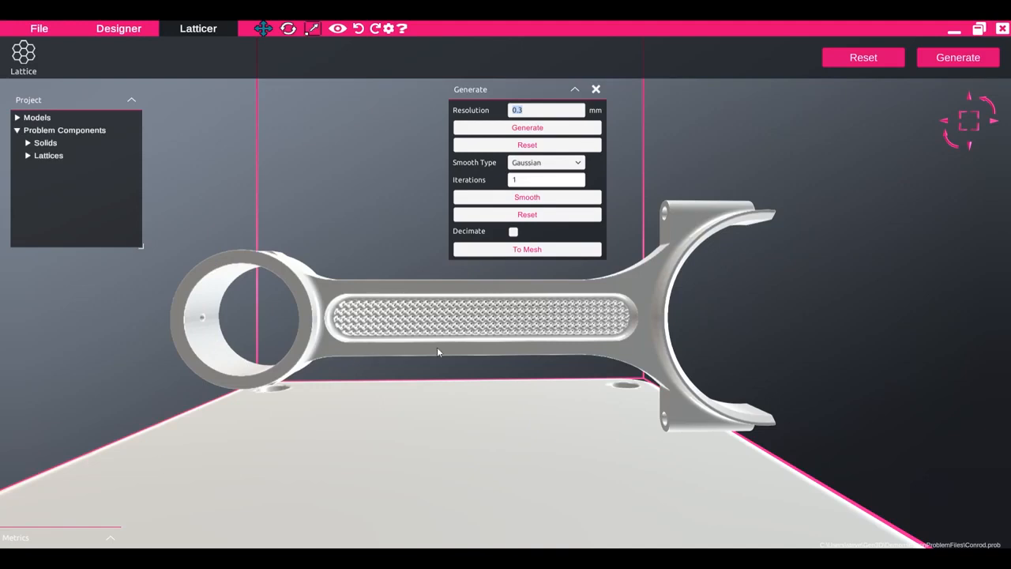
{"action": "mouse_move", "coordinate": [646, 347]}
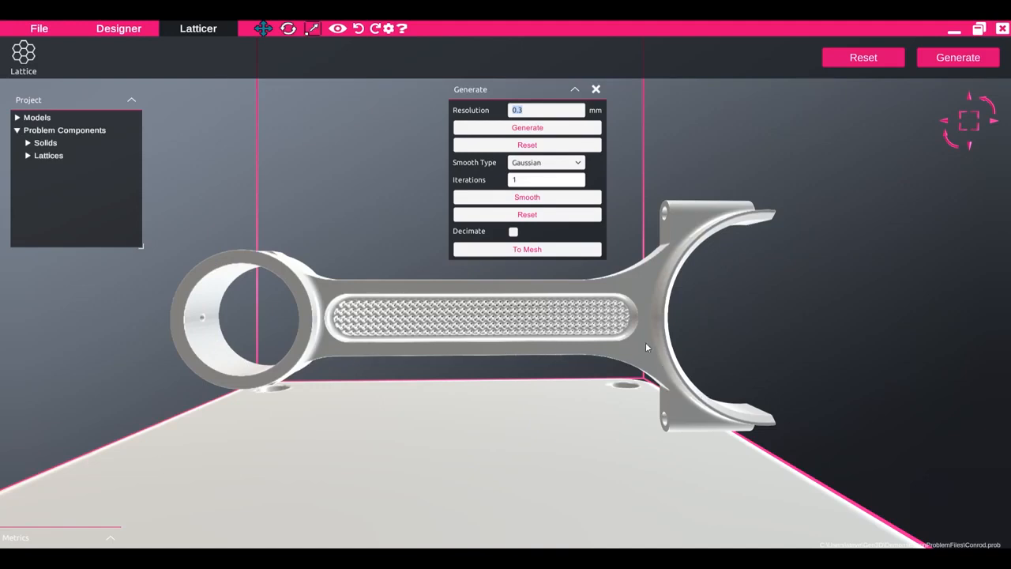
{"action": "mouse_move", "coordinate": [581, 310]}
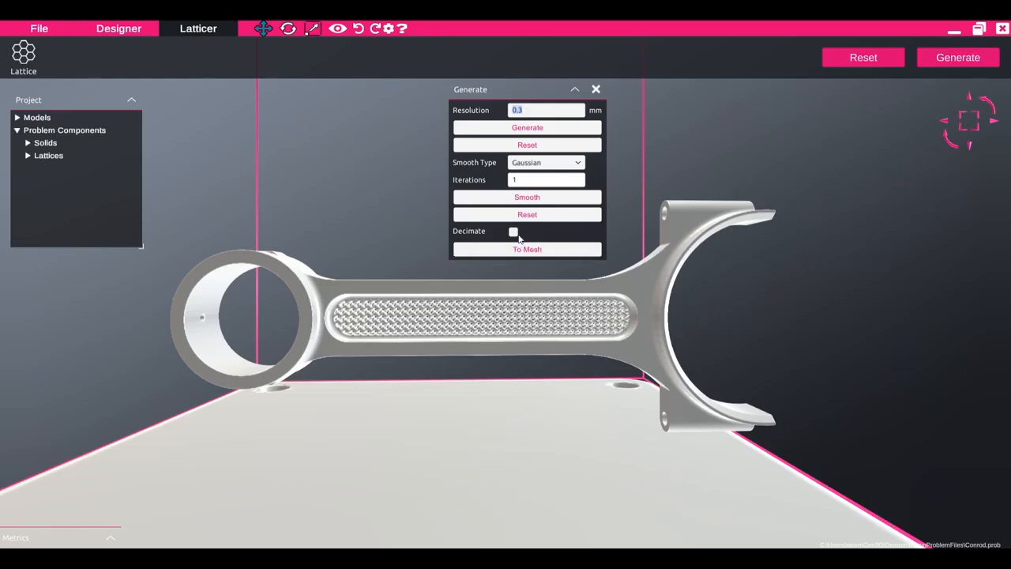
- Enable Decimate in the Generate panel before converting to mesh
{"action": "left_click", "coordinate": [512, 230]}
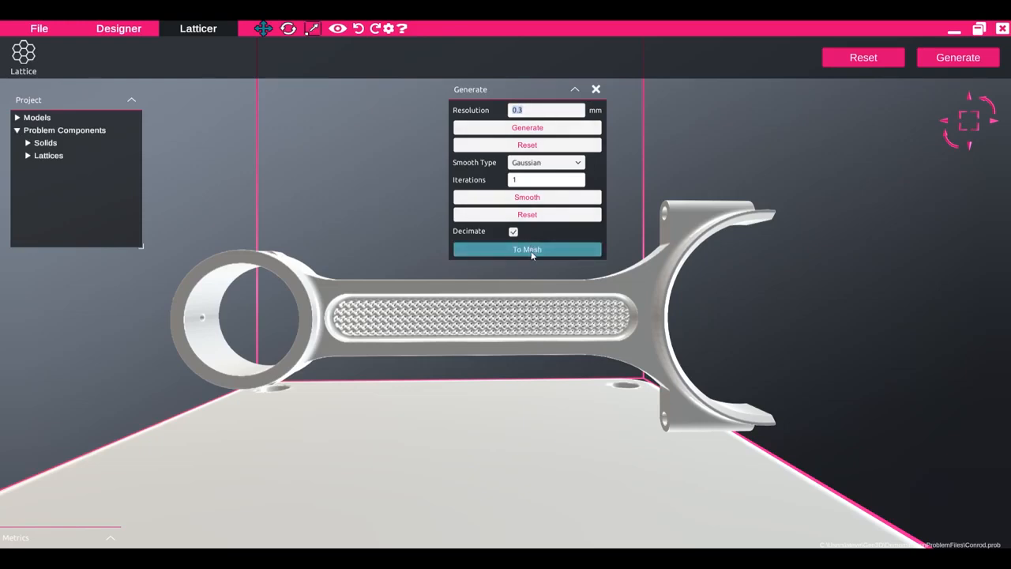